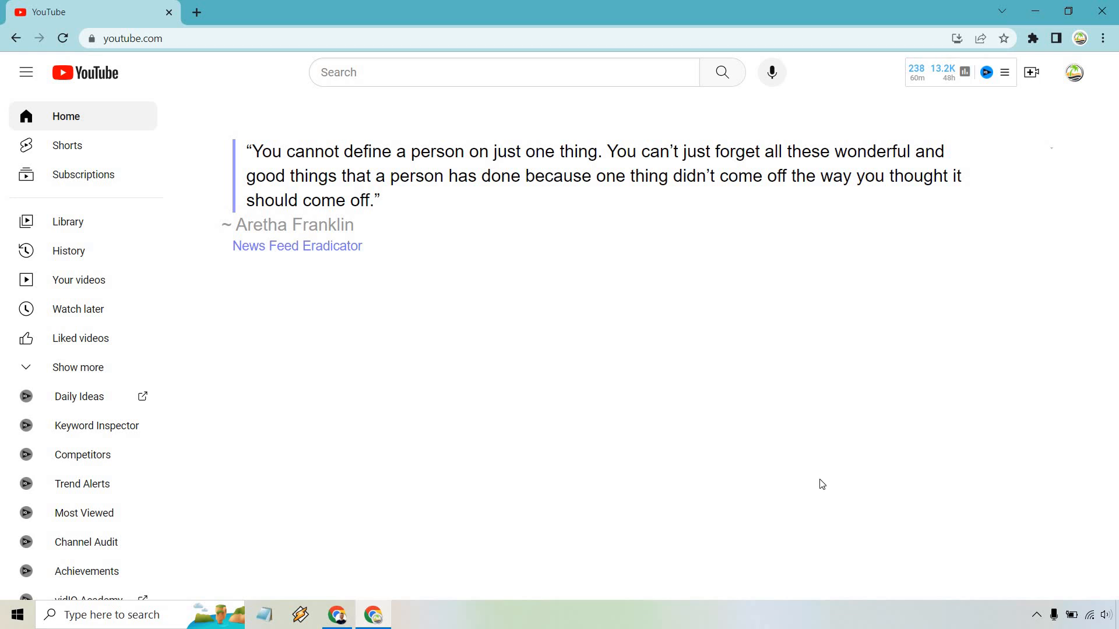
{"action": "mouse_move", "coordinate": [593, 451]}
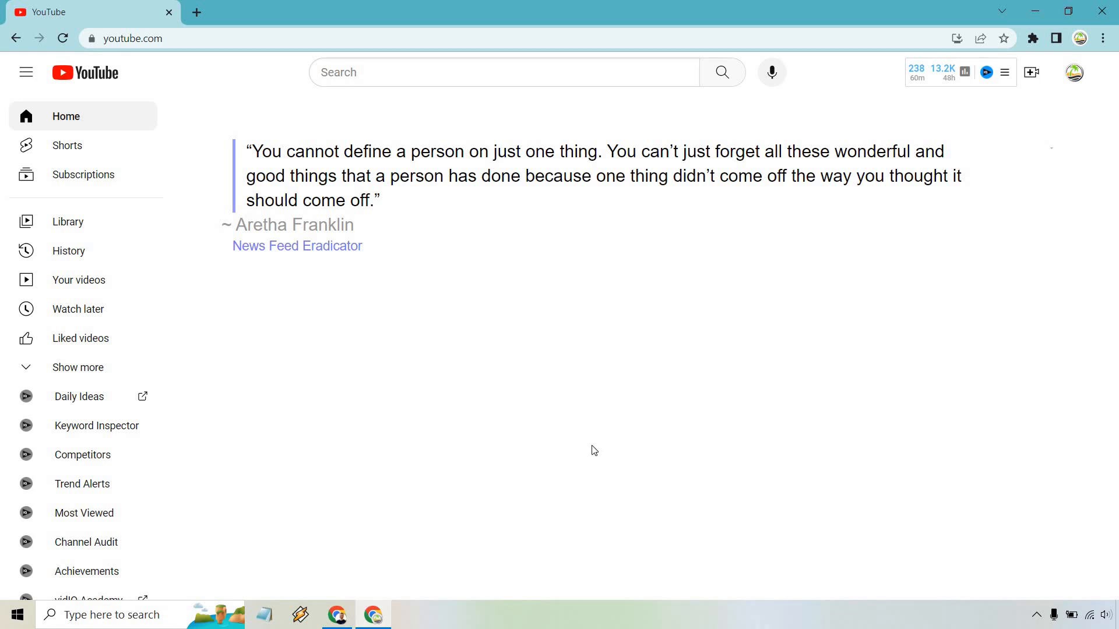
{"action": "mouse_move", "coordinate": [746, 331]}
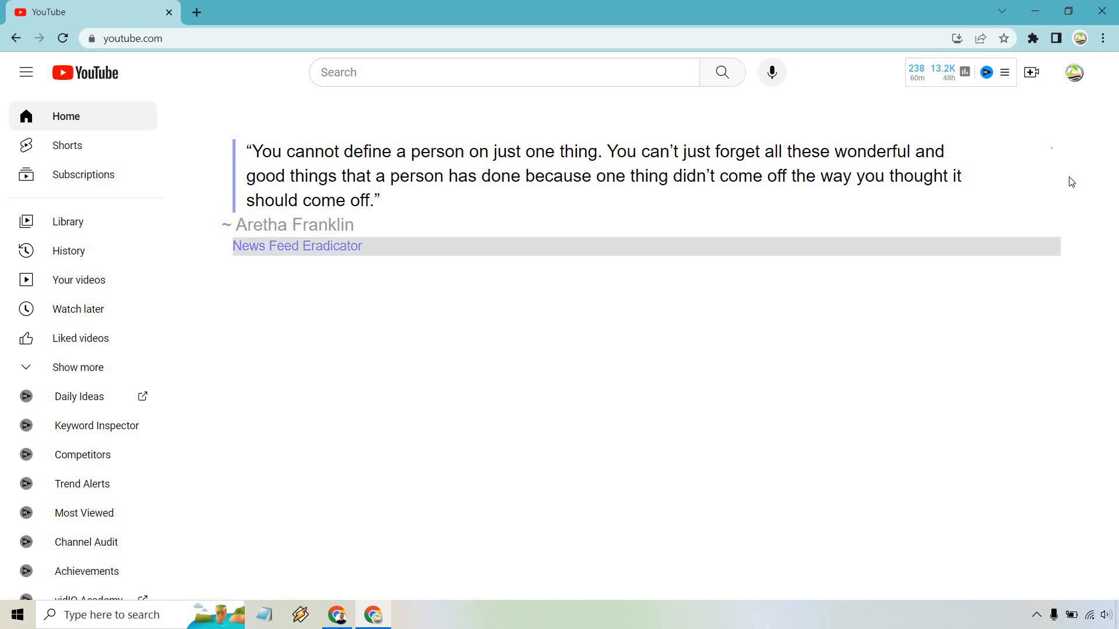
Step: Open the YouTube account menu from the profile avatar at the top right
{"action": "left_click", "coordinate": [1073, 72]}
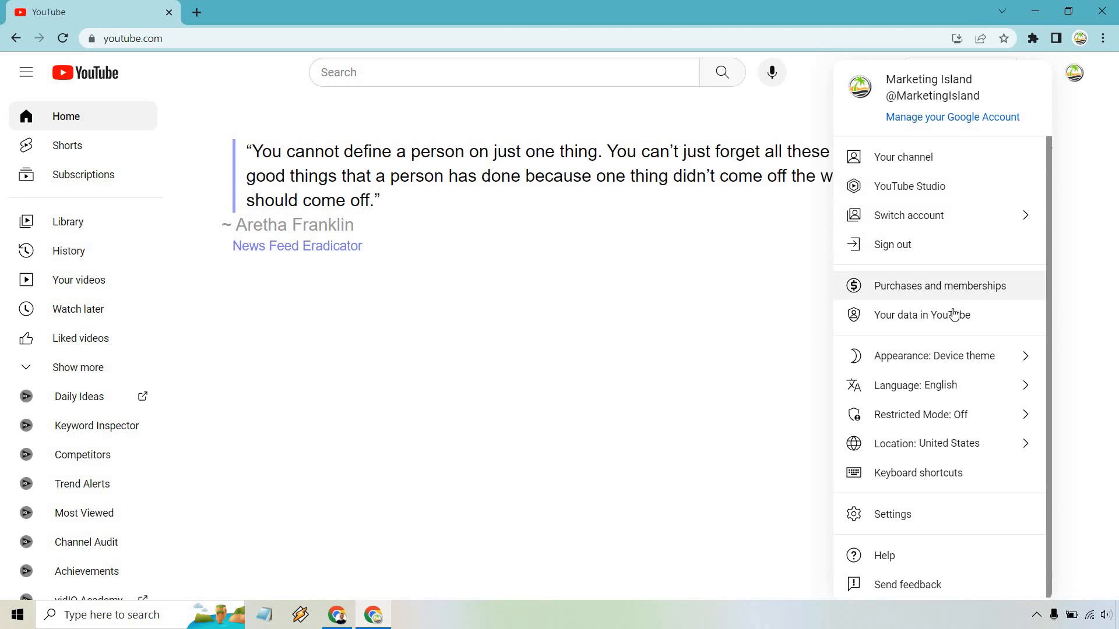
{"action": "mouse_move", "coordinate": [922, 316]}
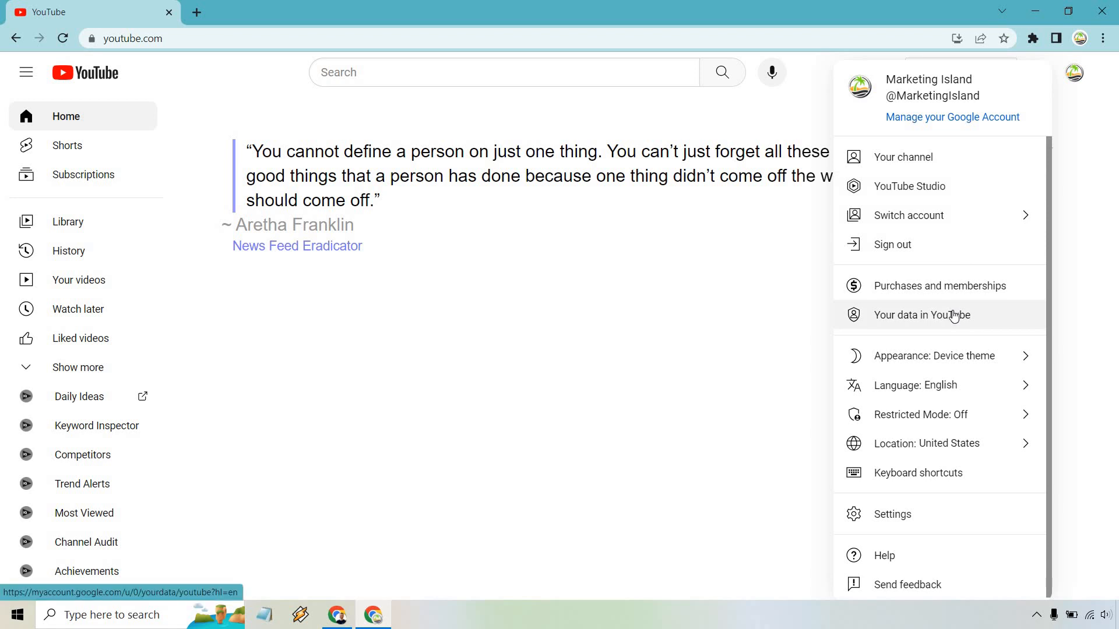
Step: Go to 'Your data in YouTube', scroll to YouTube controls, and choose 'Manage your YouTube Watch History'
{"action": "left_click", "coordinate": [922, 314]}
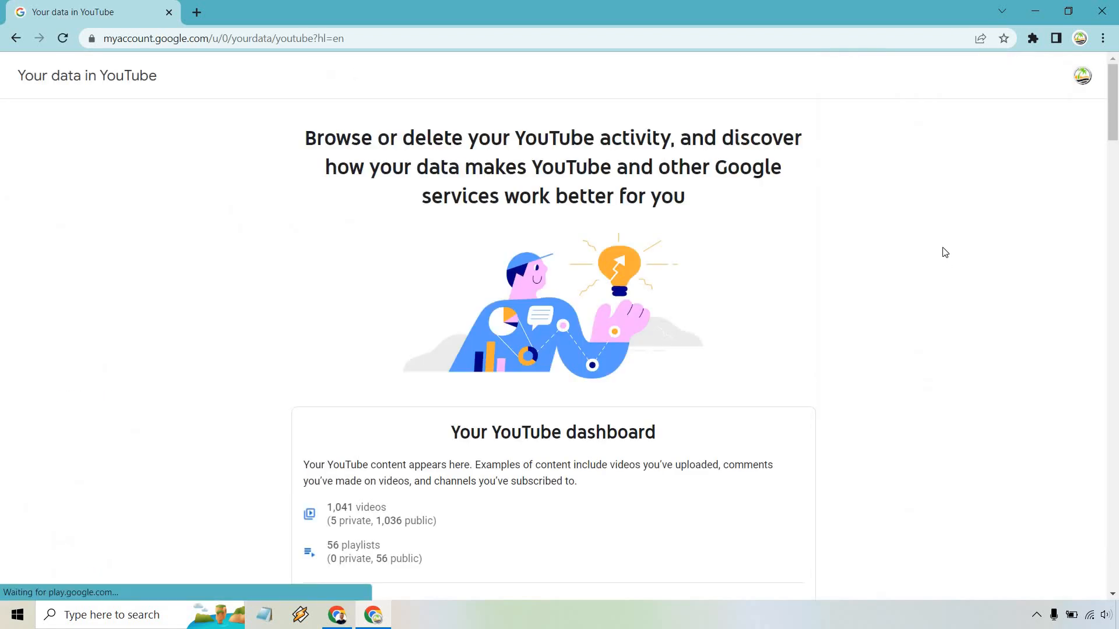
{"action": "scroll", "scroll_direction": "down", "scroll_amount": 3}
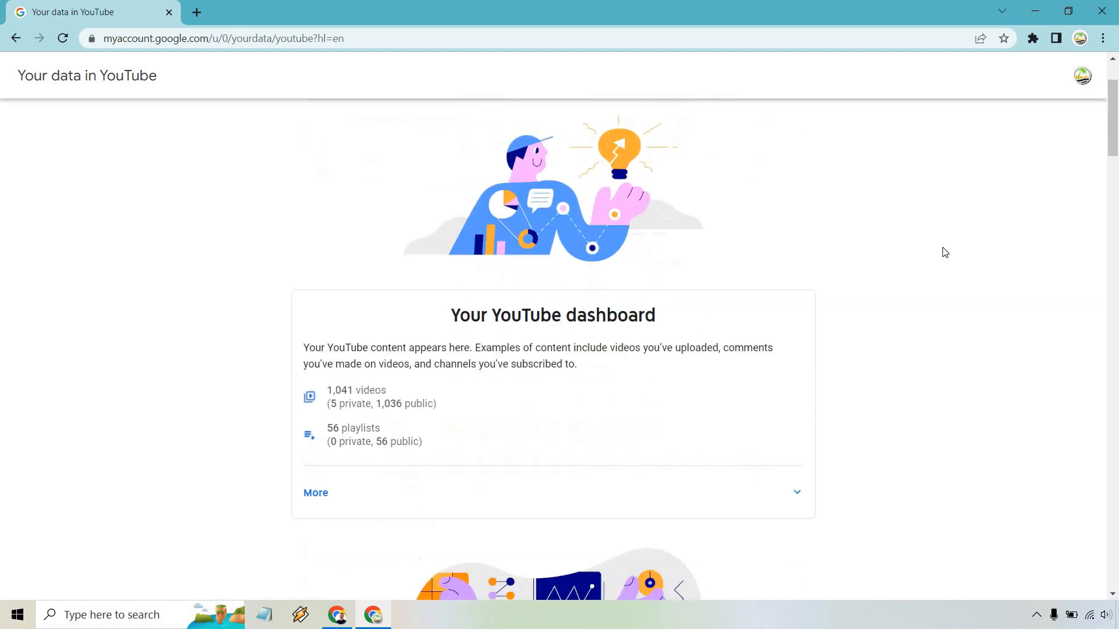
{"action": "scroll", "scroll_direction": "down", "scroll_amount": 3}
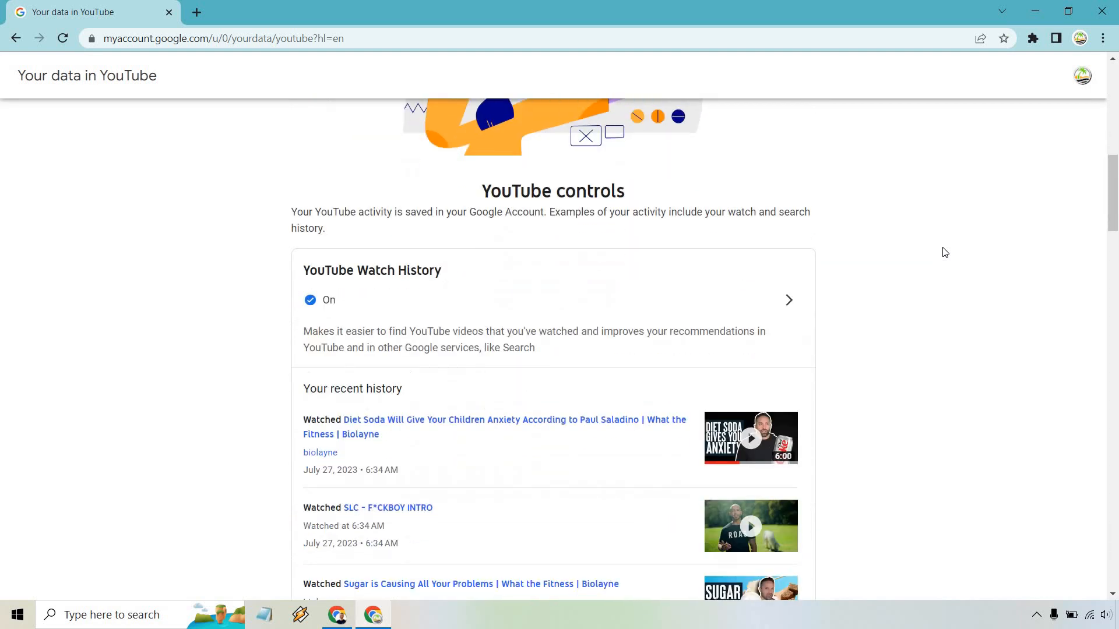
{"action": "scroll", "scroll_direction": "down", "scroll_amount": 3}
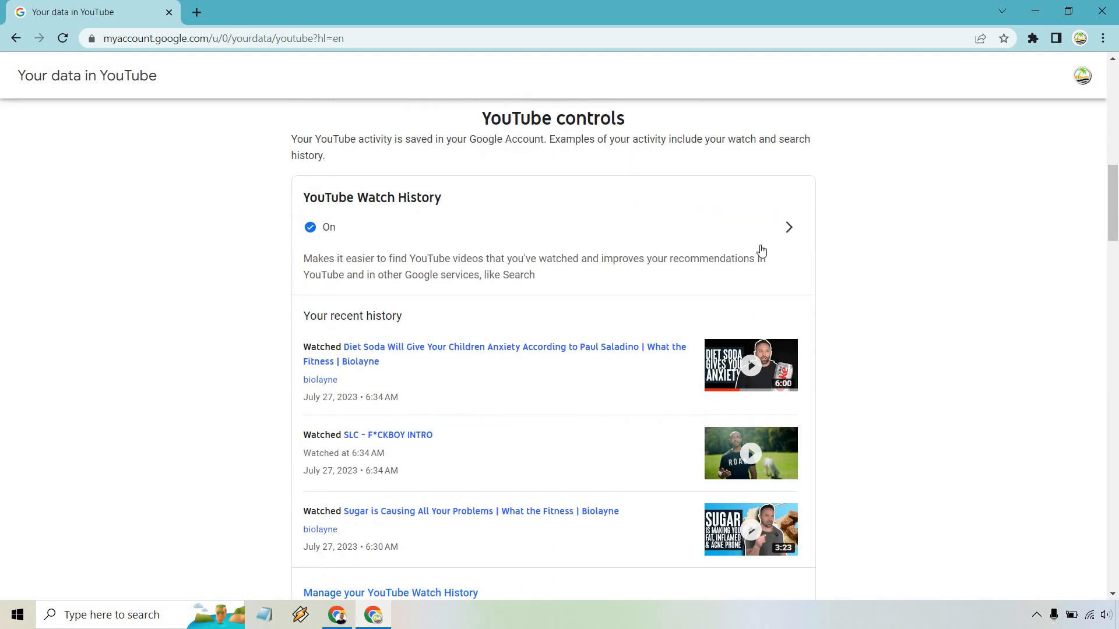
{"action": "scroll", "scroll_direction": "down", "scroll_amount": 3}
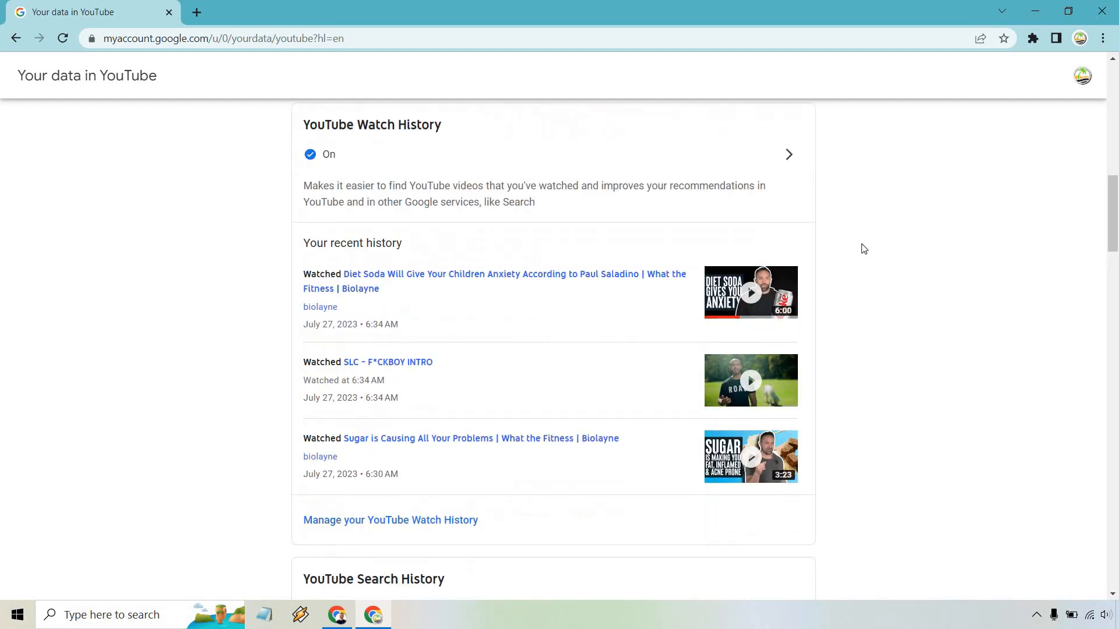
{"action": "mouse_move", "coordinate": [954, 339]}
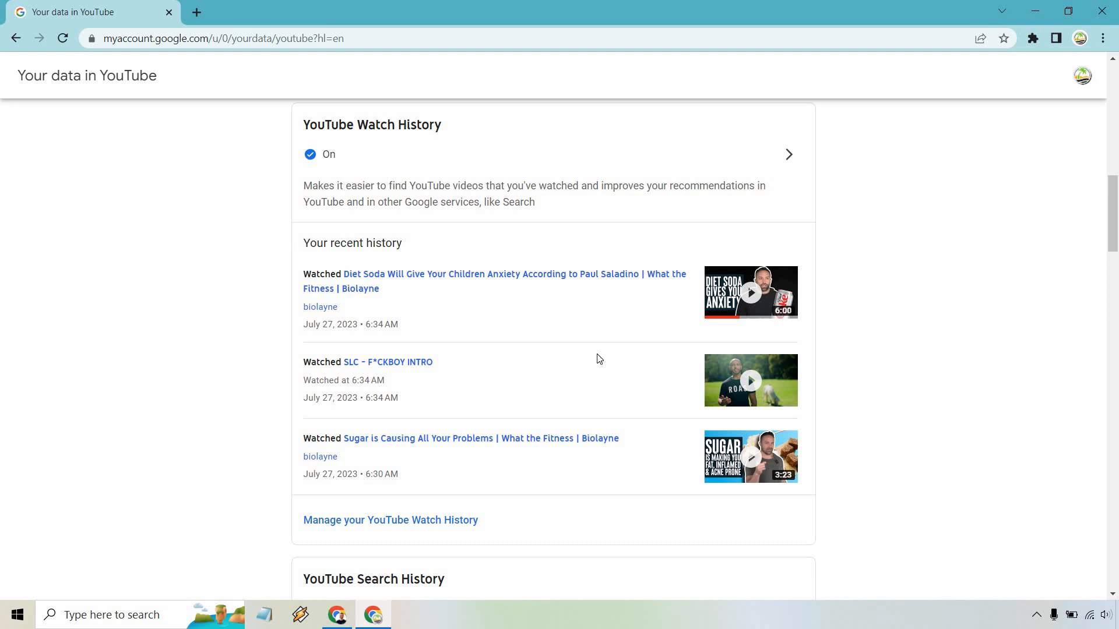
{"action": "mouse_move", "coordinate": [500, 384]}
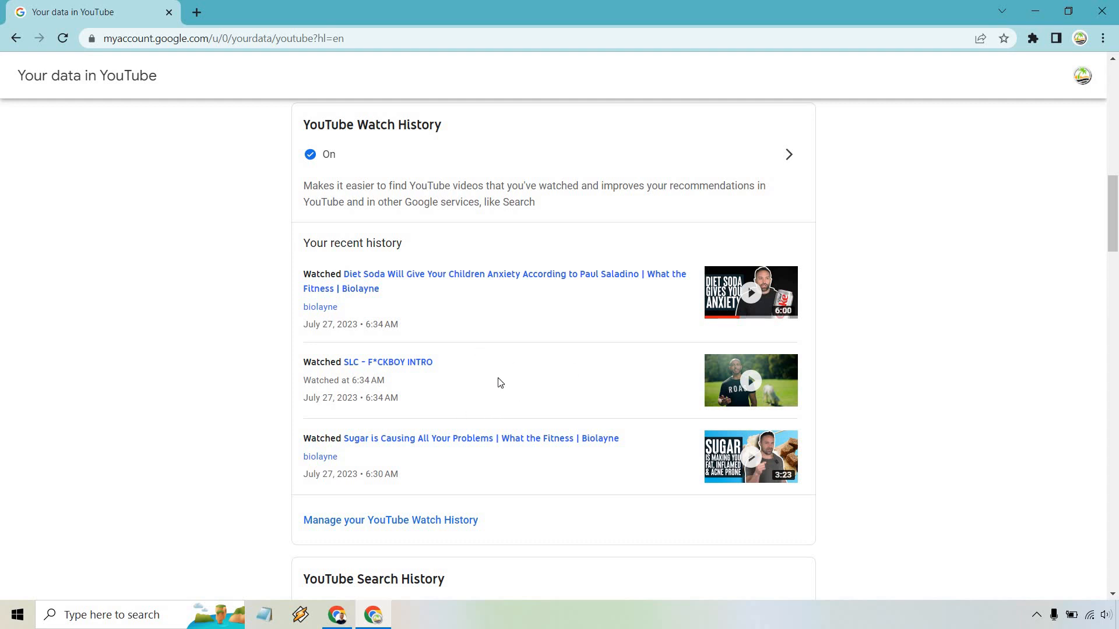
{"action": "mouse_move", "coordinate": [462, 366]}
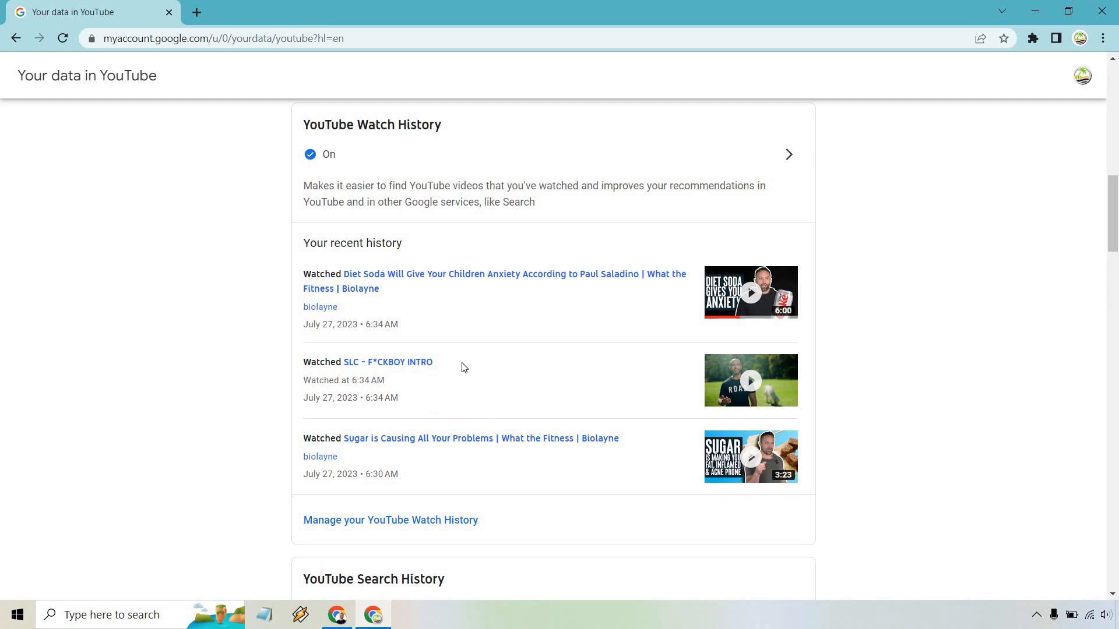
{"action": "scroll", "scroll_direction": "down", "scroll_amount": 3}
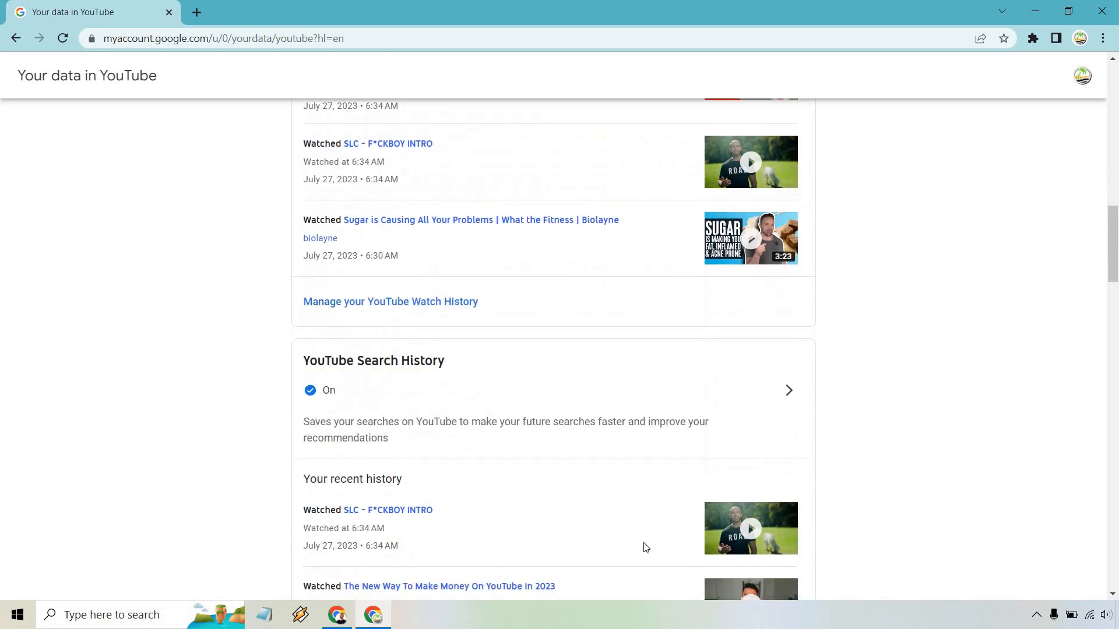
{"action": "scroll", "scroll_direction": "down", "scroll_amount": 3}
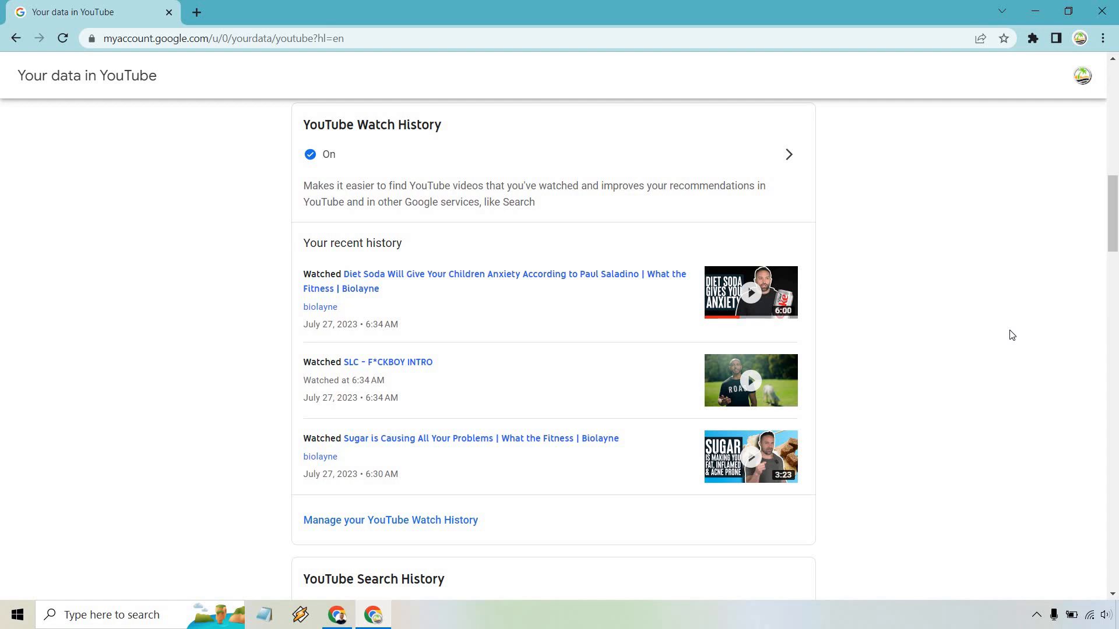
{"action": "mouse_move", "coordinate": [684, 533]}
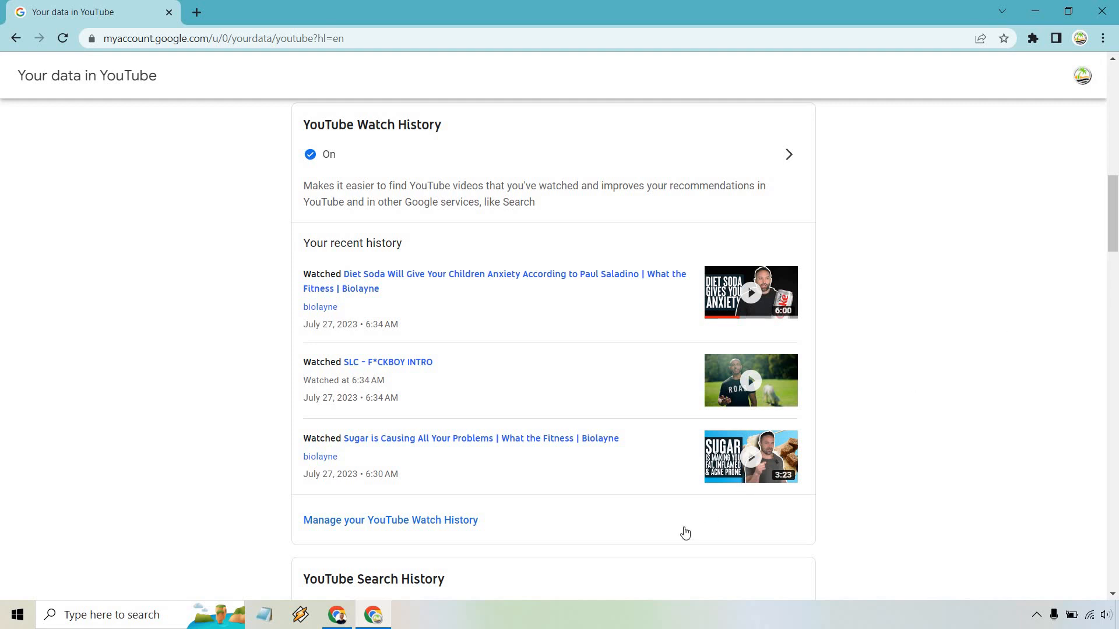
{"action": "left_click", "coordinate": [390, 520]}
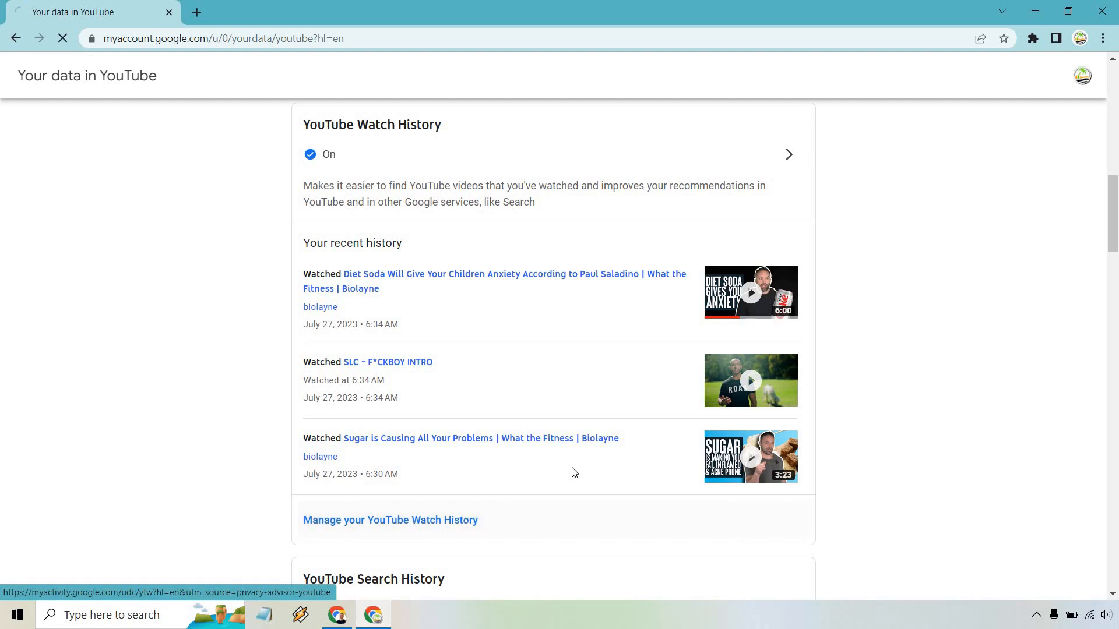
Step: Load the My Activity YouTube History page and scroll to today's watched videos
{"action": "left_click", "coordinate": [390, 519]}
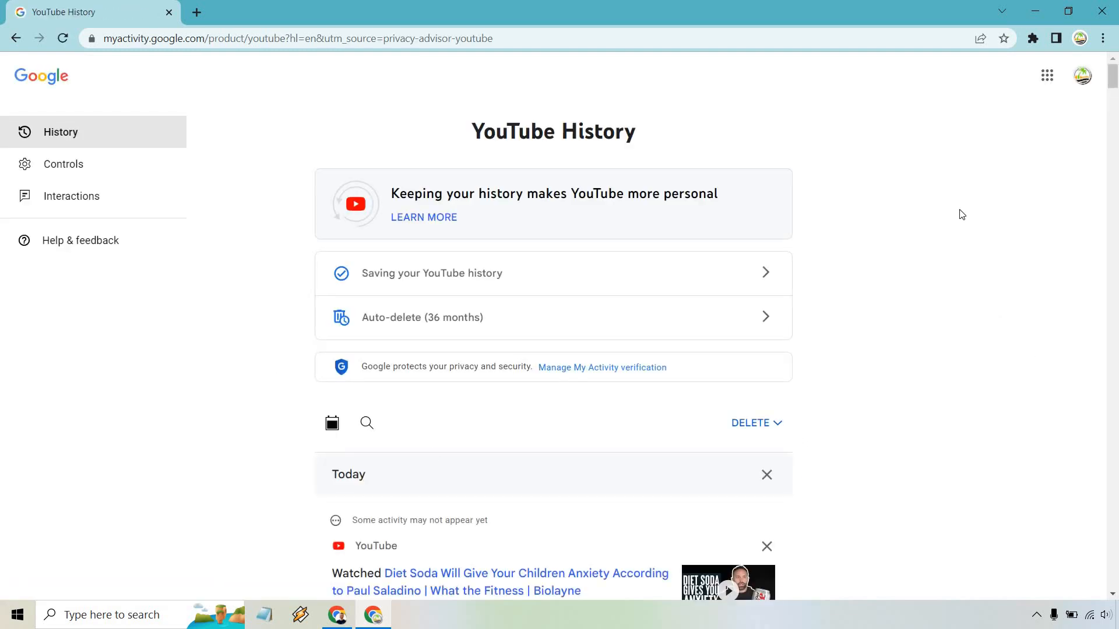
{"action": "mouse_move", "coordinate": [913, 280]}
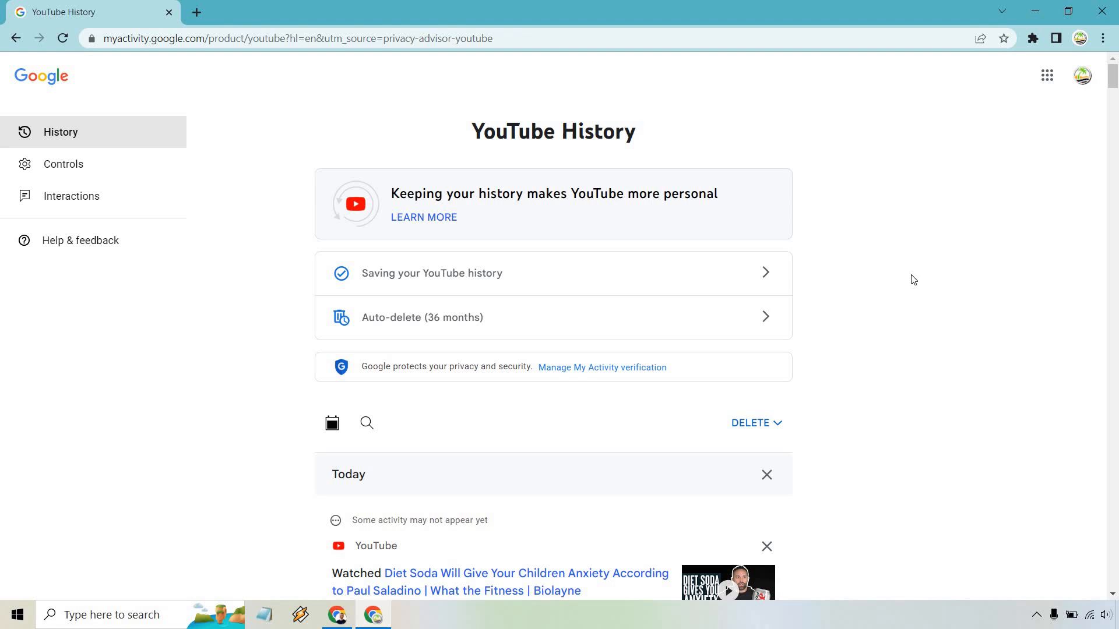
{"action": "scroll", "scroll_direction": "down", "scroll_amount": 3}
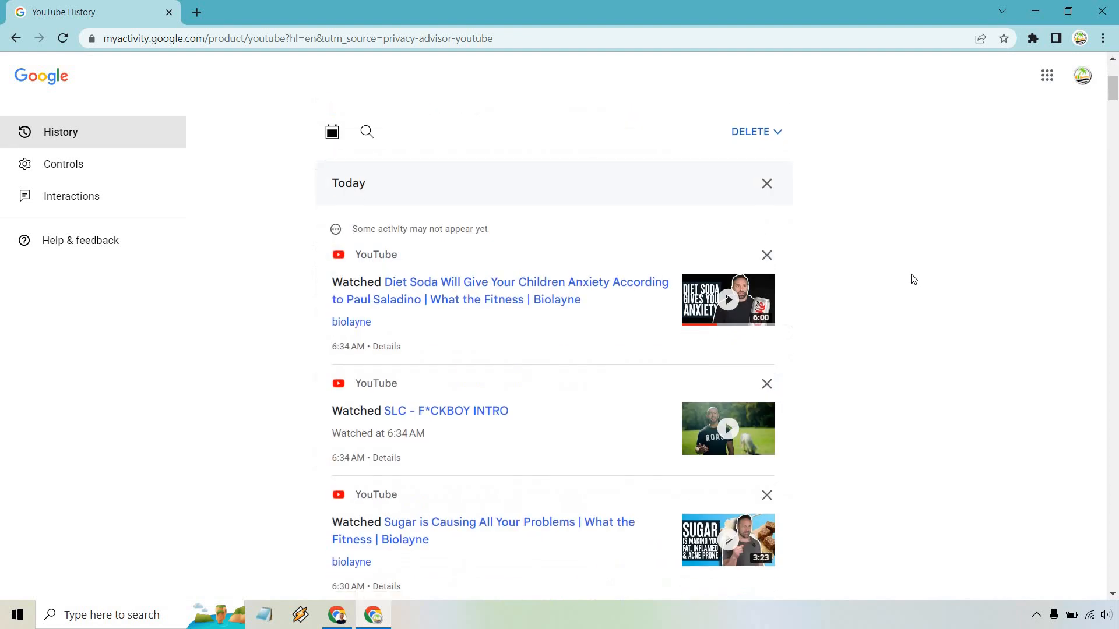